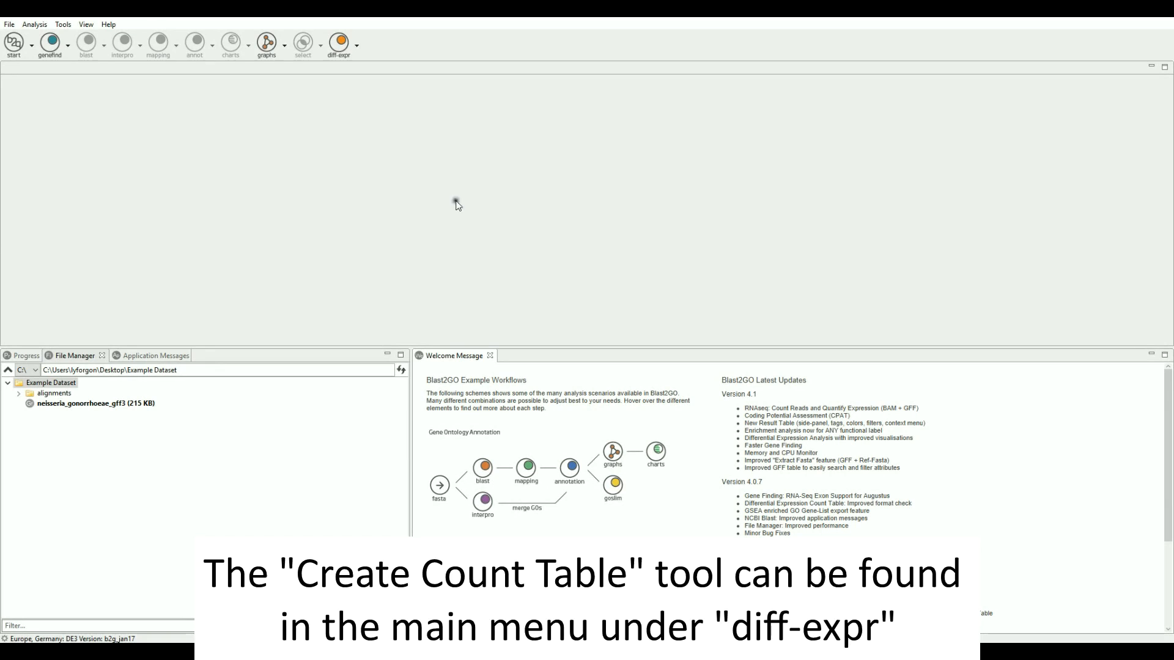
Step: Start Create Count Table (BAM + GFF) from diff-expr and browse into the alignments folder for BAM input
{"action": "left_click", "coordinate": [339, 43]}
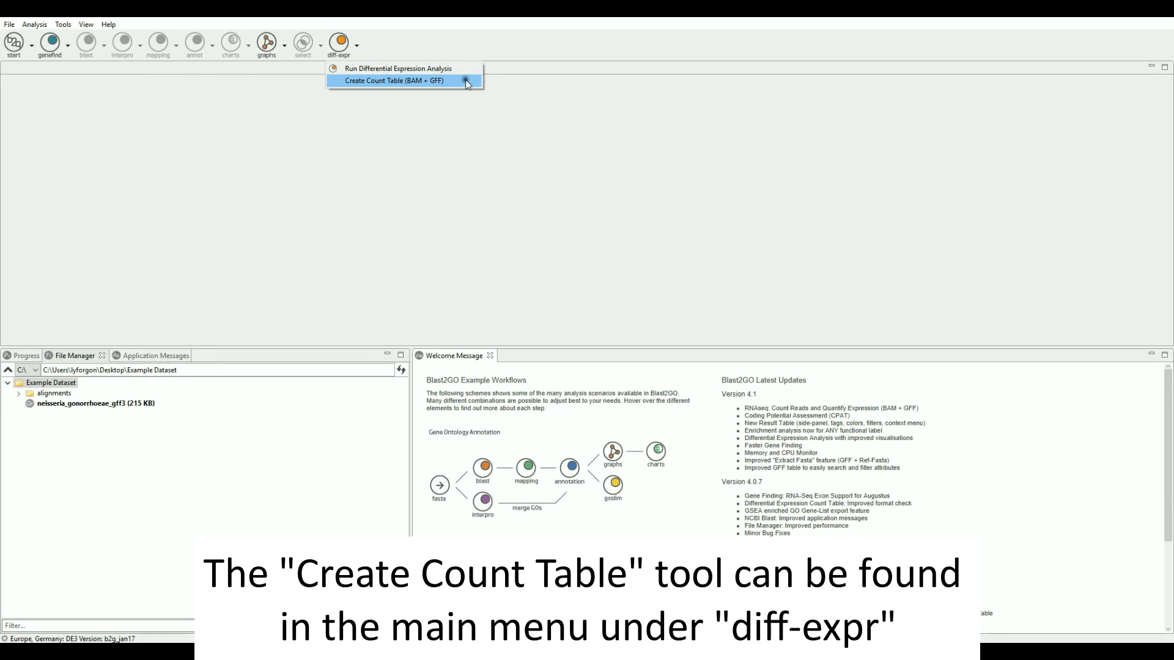
{"action": "left_click", "coordinate": [395, 81]}
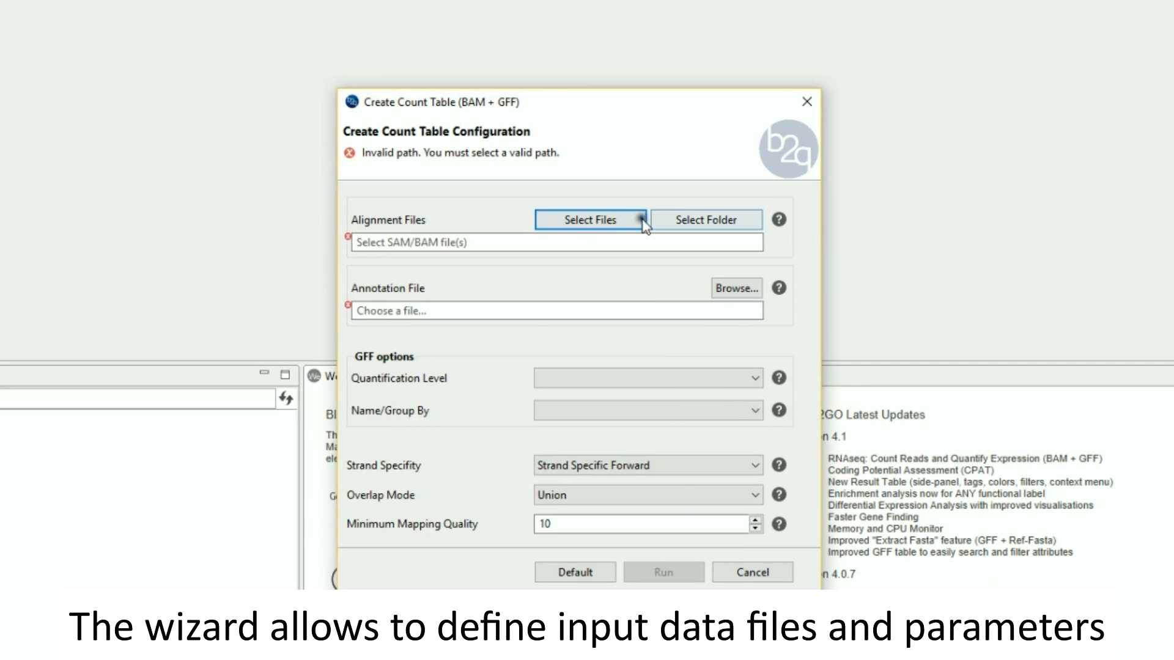
{"action": "left_click", "coordinate": [589, 219]}
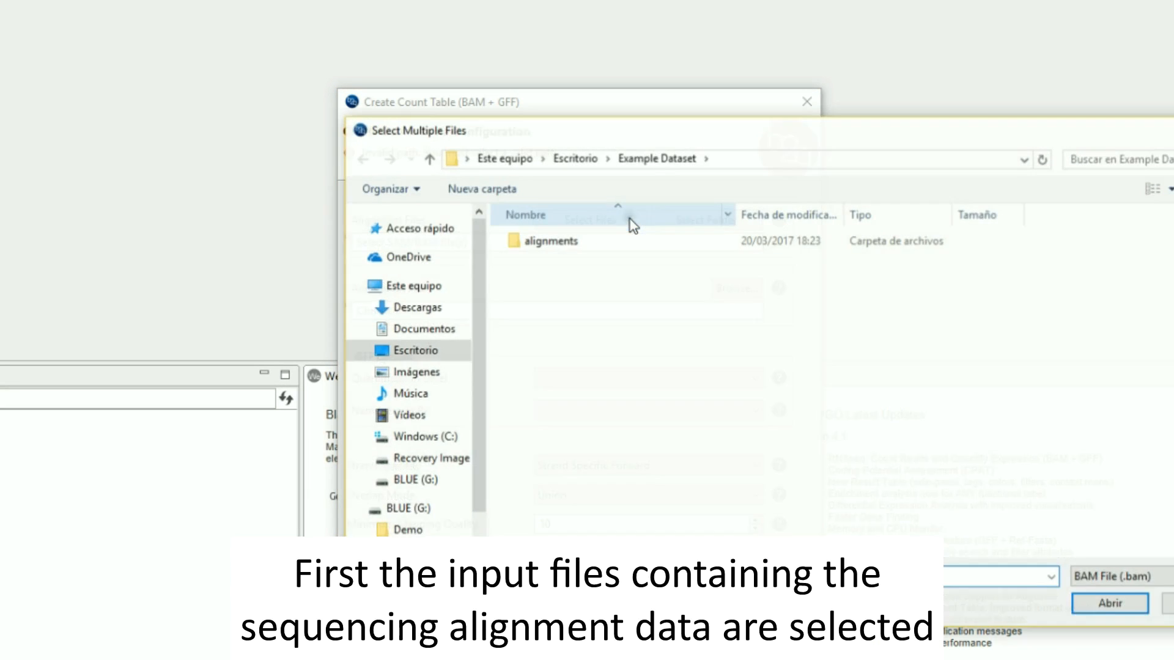
{"action": "double_click", "coordinate": [551, 241]}
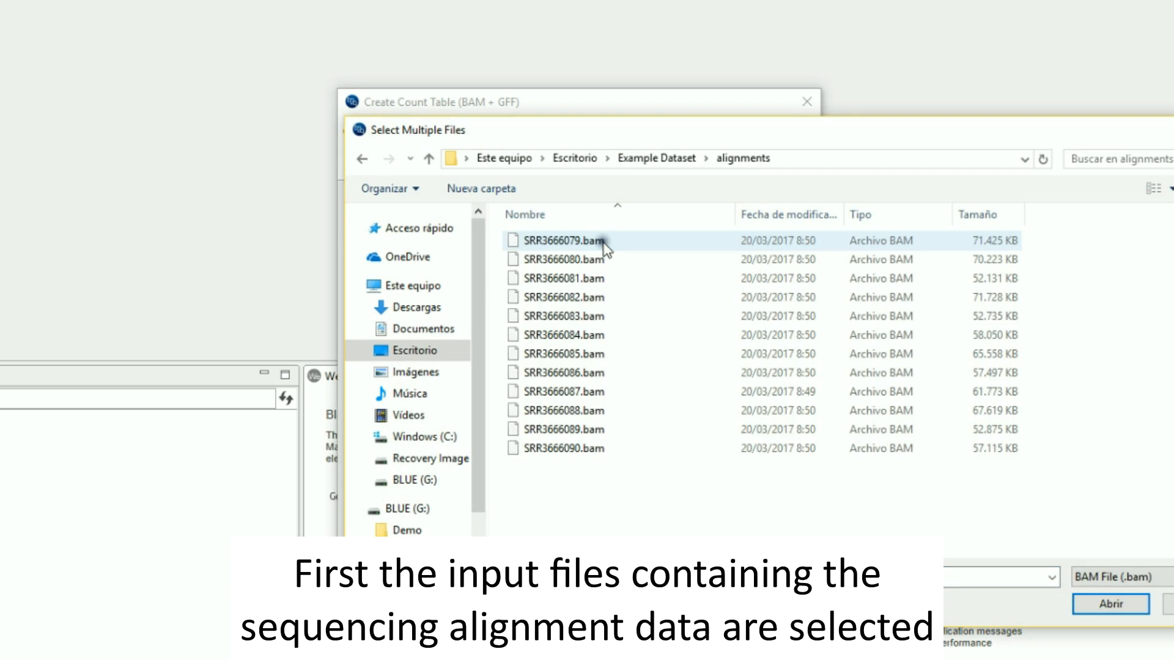
{"action": "mouse_move", "coordinate": [976, 241]}
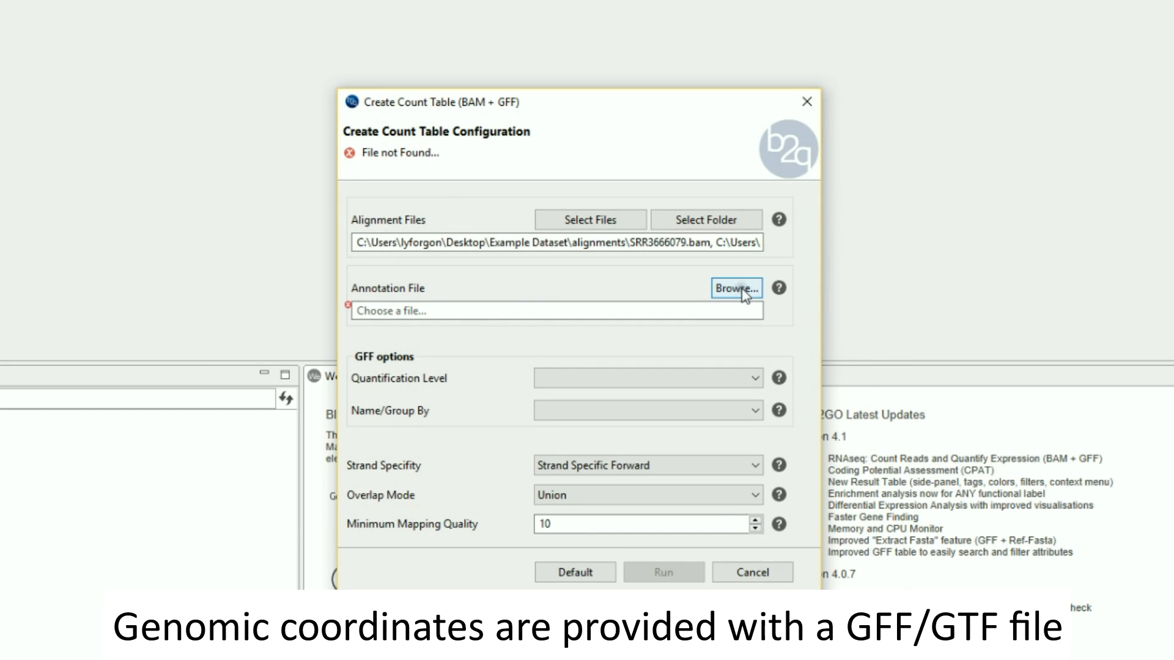
Step: Load neisseria_gonorrhoeae_gff3 as the annotation file, filling GFF options with CDS and *Note
{"action": "left_click", "coordinate": [734, 287]}
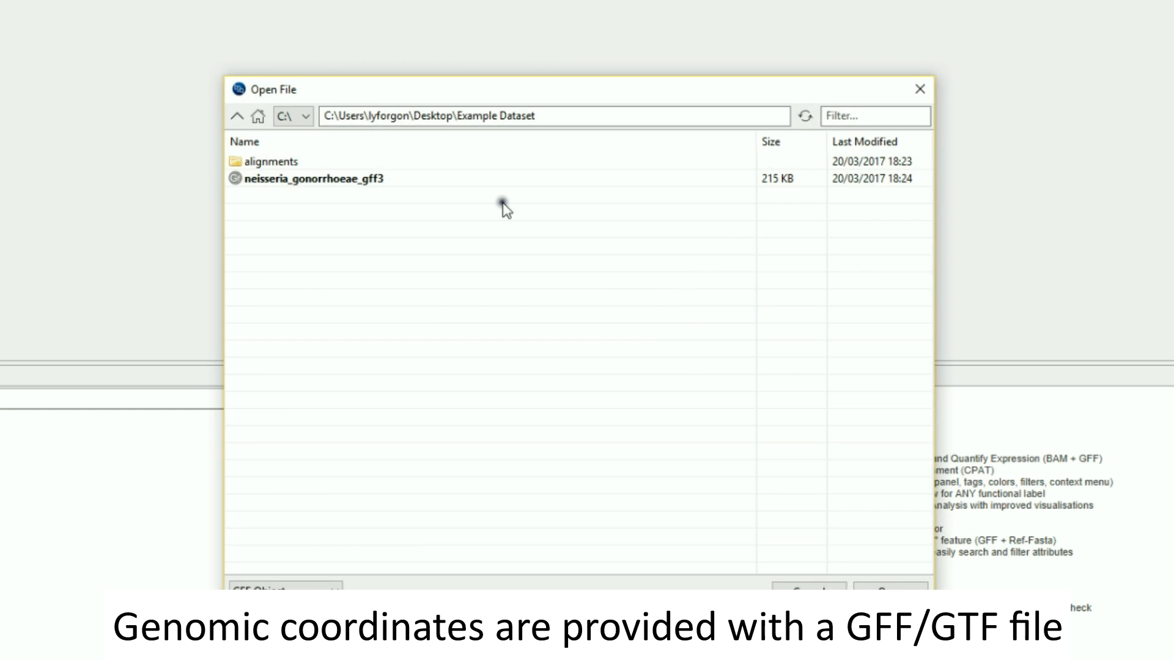
{"action": "left_click", "coordinate": [315, 178]}
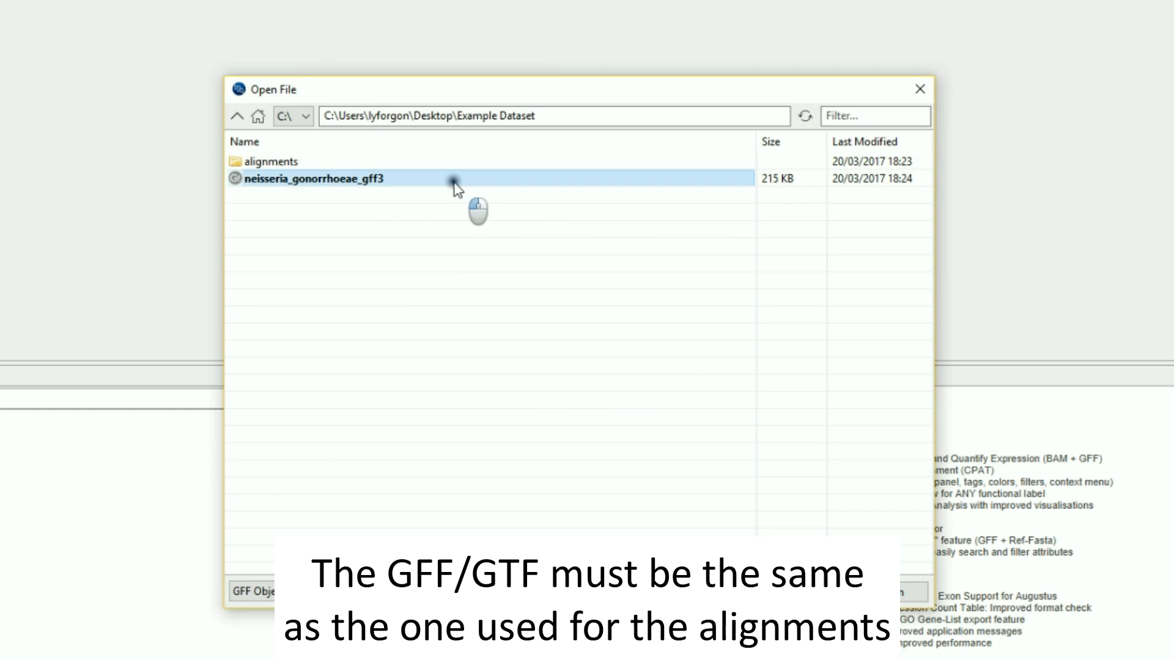
{"action": "double_click", "coordinate": [314, 178]}
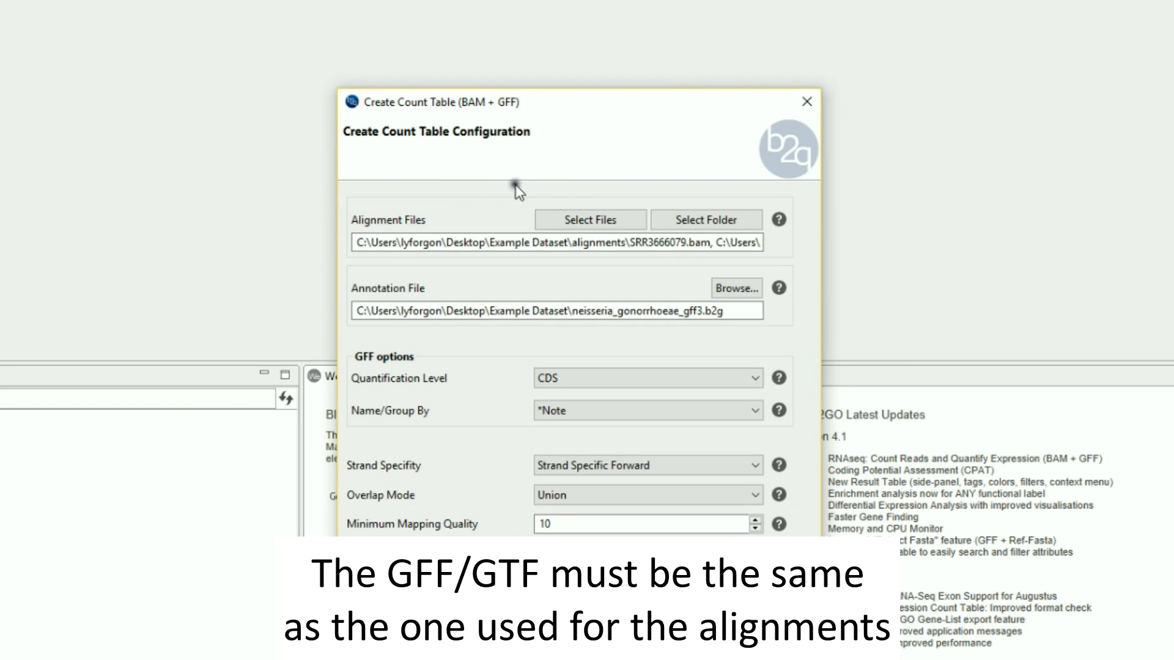
{"action": "mouse_move", "coordinate": [685, 349]}
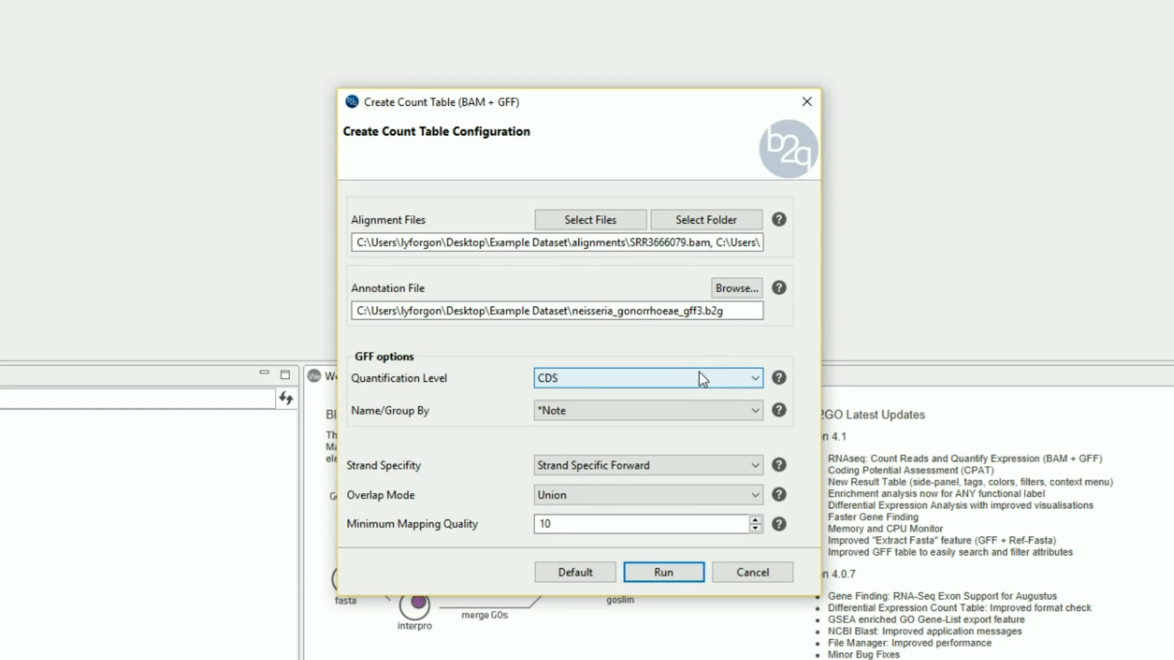
Step: Set Quantification Level to gene and prepare Name/Group By for locus_tag
{"action": "left_click", "coordinate": [753, 378]}
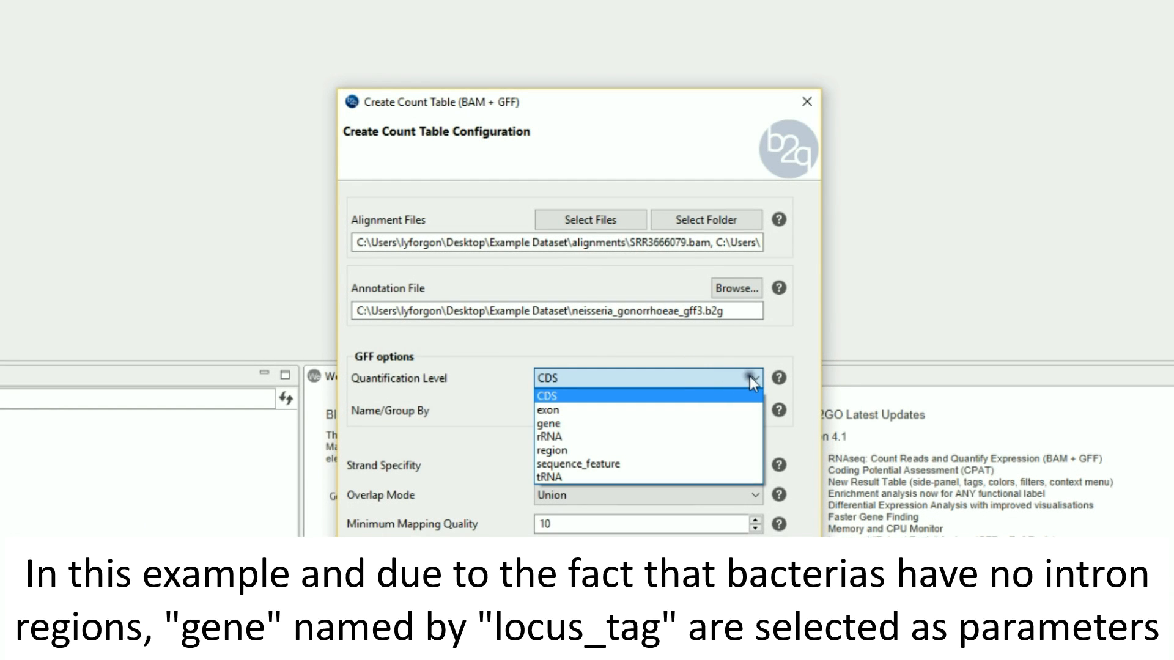
{"action": "mouse_move", "coordinate": [737, 478]}
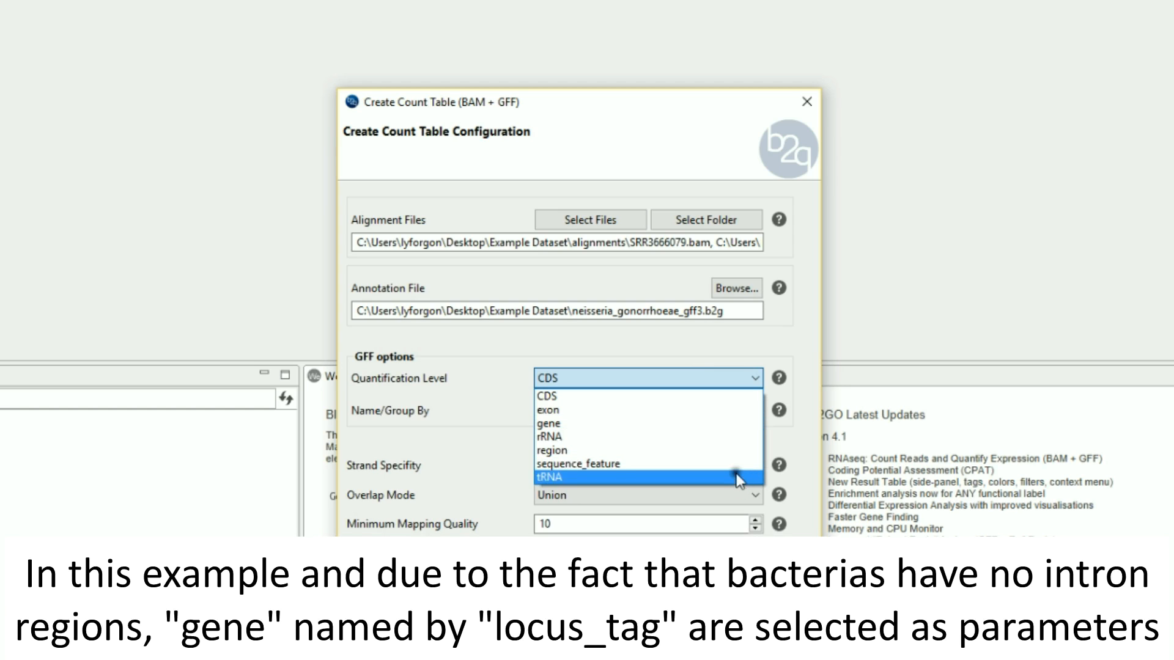
{"action": "left_click", "coordinate": [549, 423]}
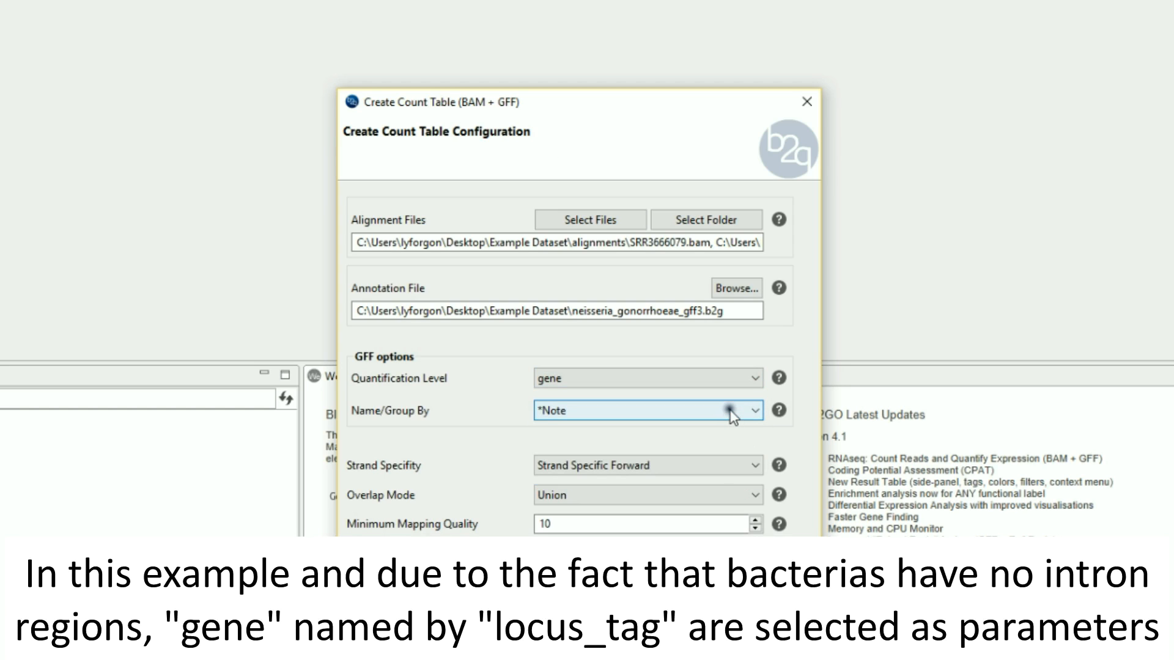
{"action": "left_click", "coordinate": [754, 411]}
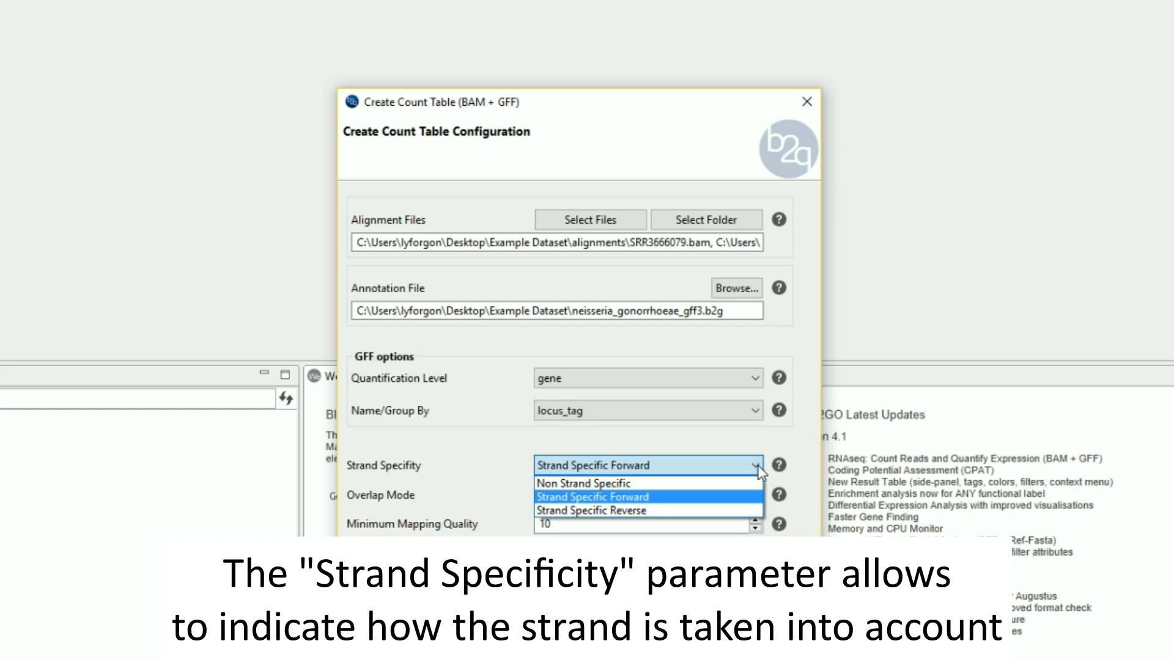
{"action": "mouse_move", "coordinate": [756, 483]}
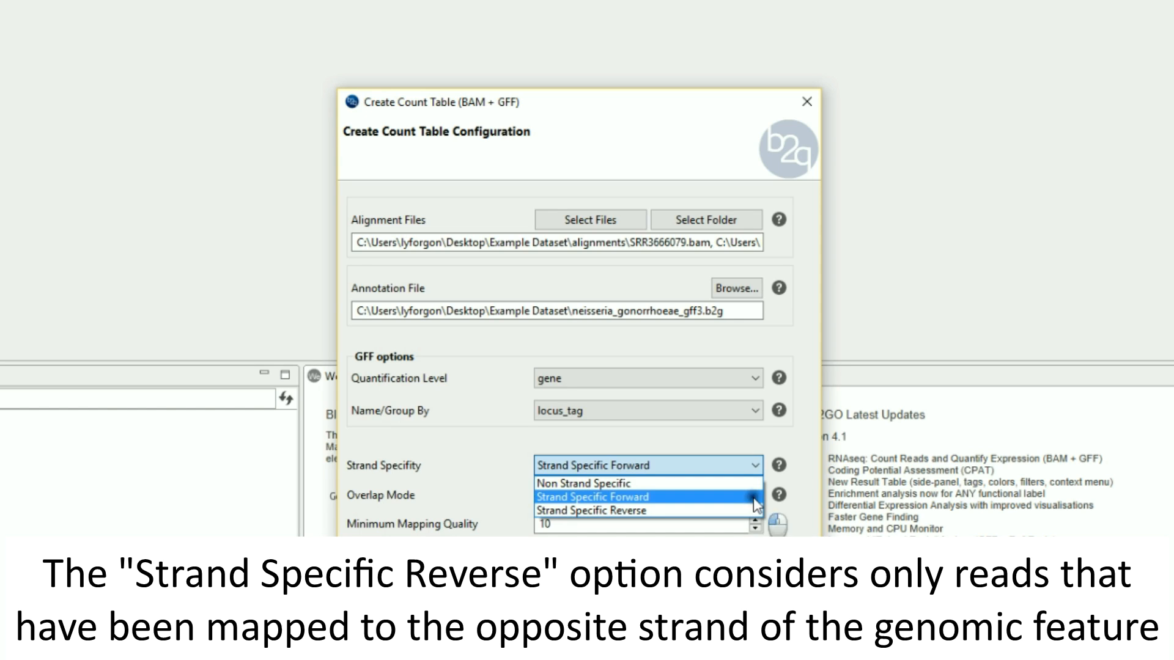
{"action": "left_click", "coordinate": [754, 495]}
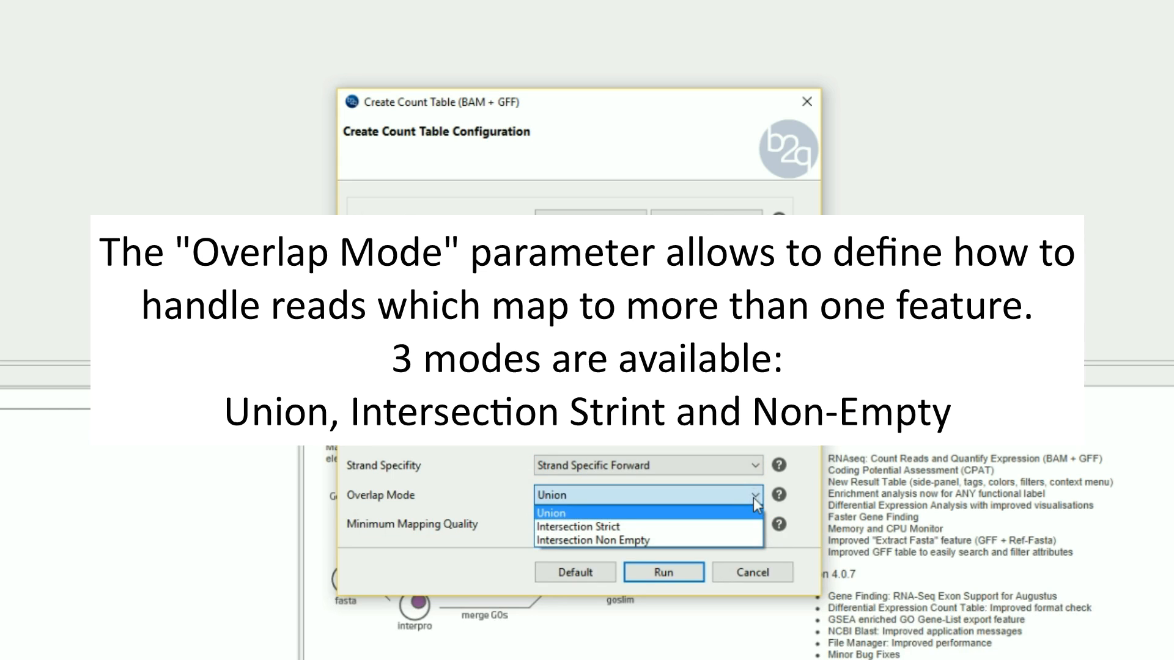
{"action": "mouse_move", "coordinate": [752, 541]}
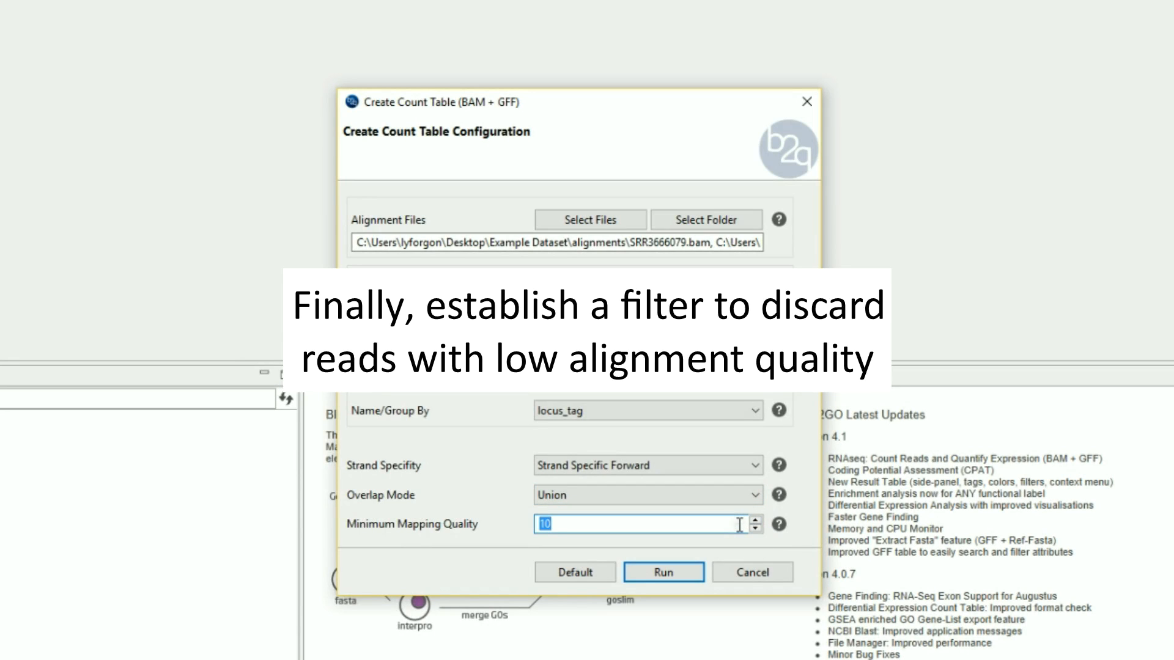
{"action": "type", "text": "20"}
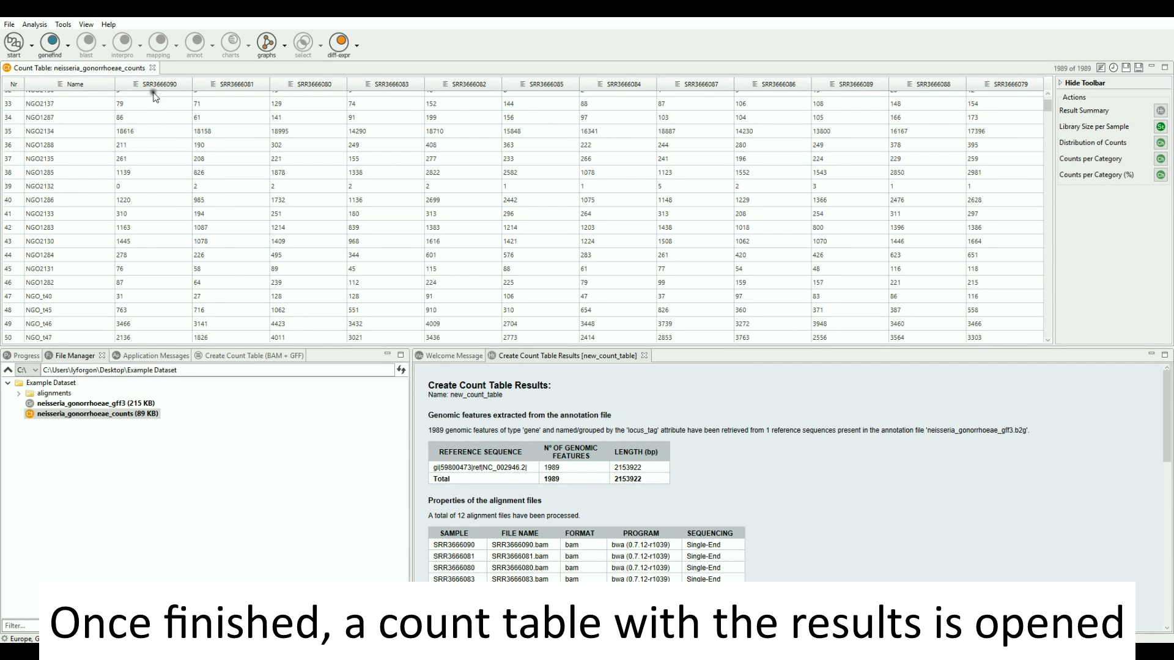
{"action": "mouse_move", "coordinate": [389, 98]}
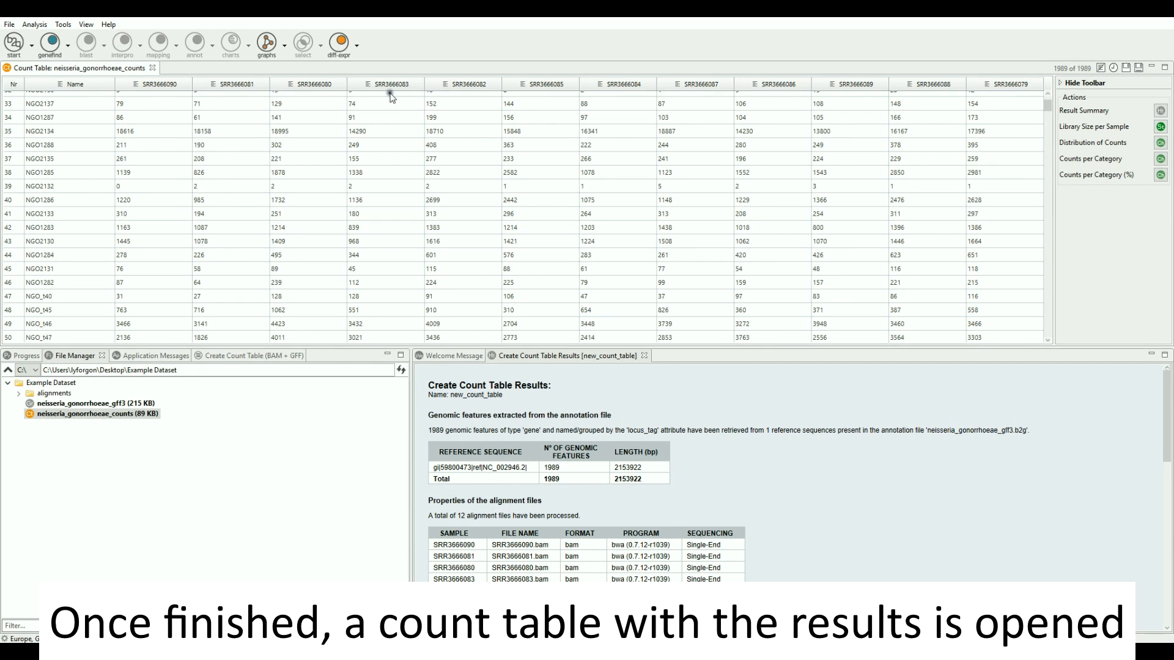
{"action": "mouse_move", "coordinate": [704, 89]}
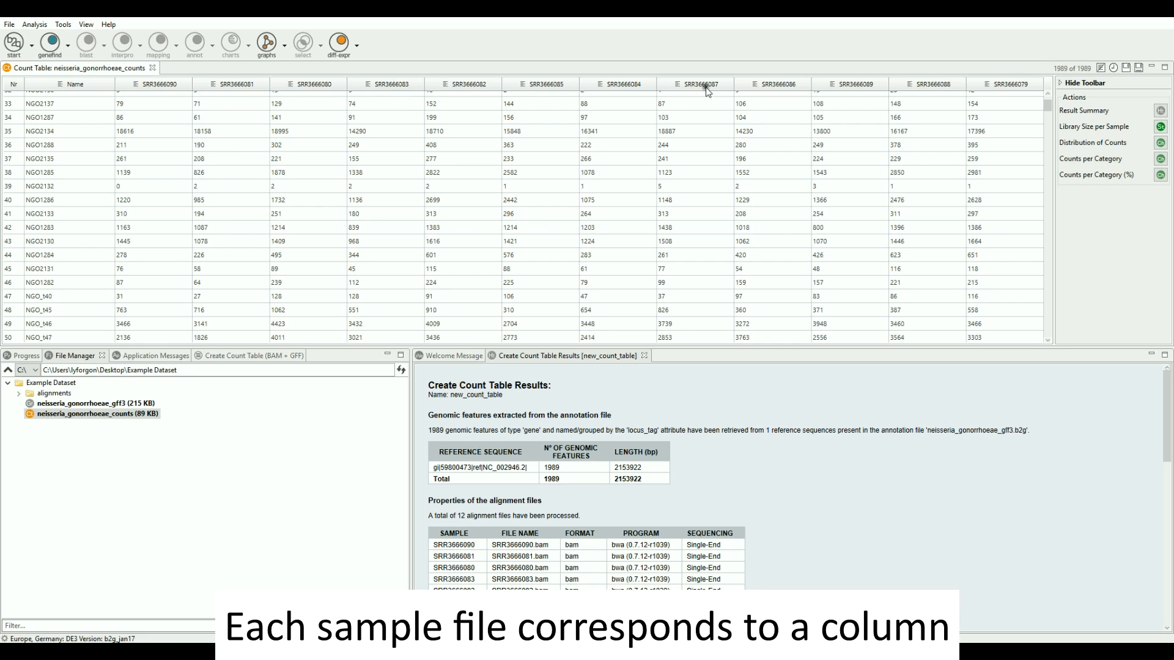
{"action": "mouse_move", "coordinate": [993, 94]}
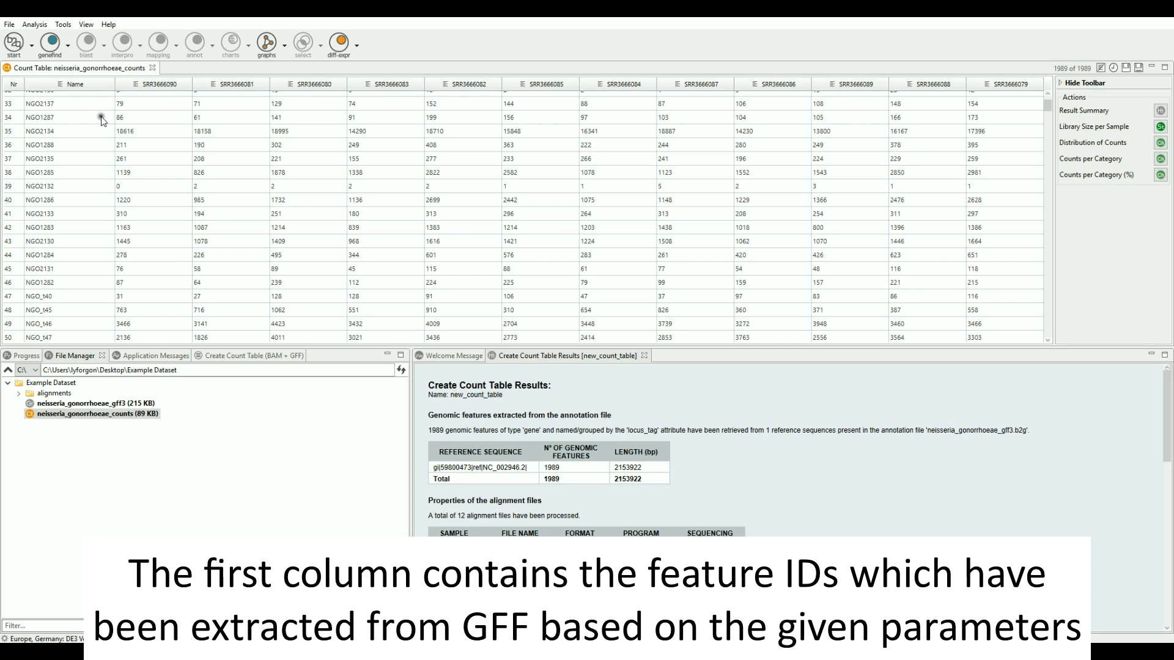
{"action": "mouse_move", "coordinate": [98, 306]}
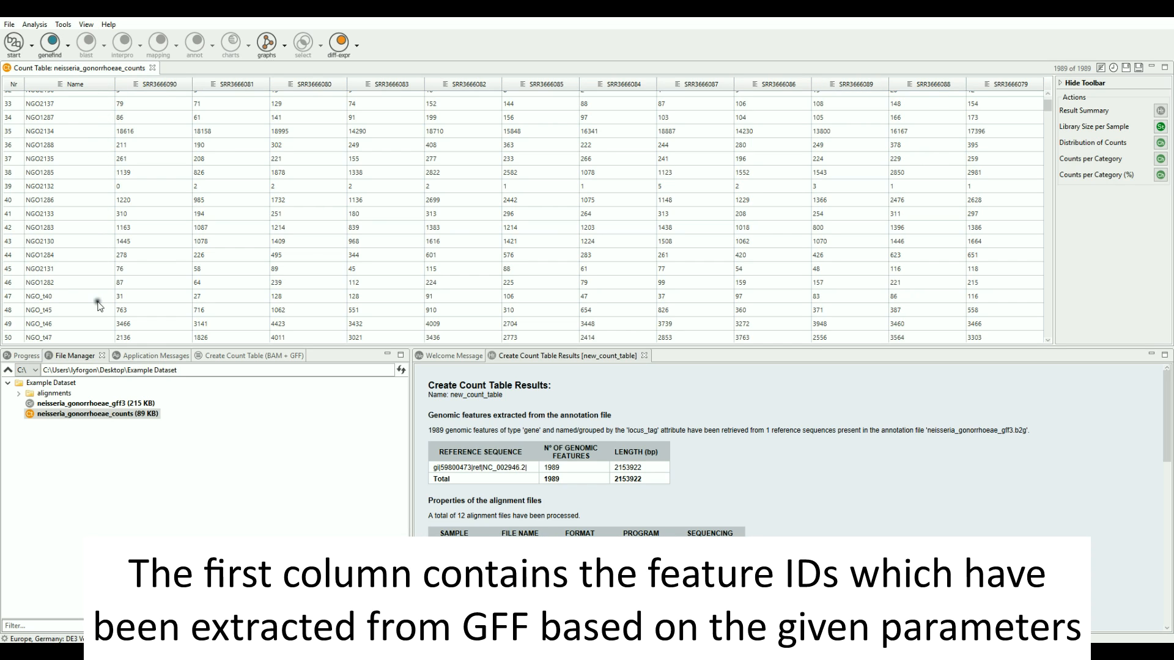
{"action": "mouse_move", "coordinate": [99, 345]}
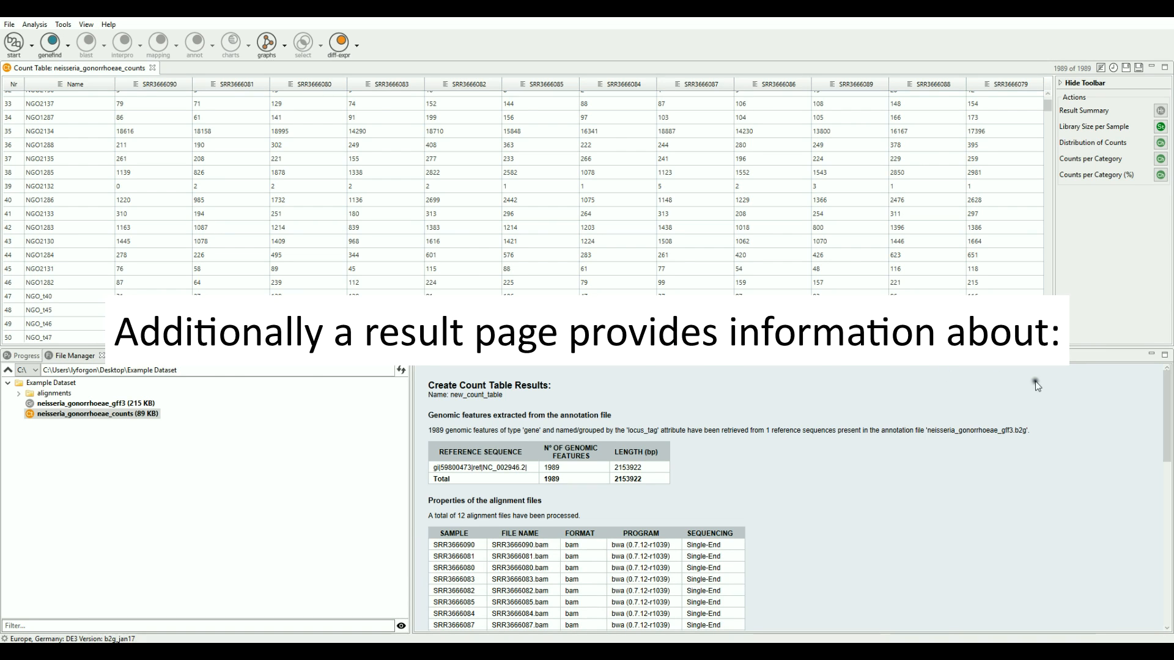
{"action": "mouse_move", "coordinate": [1167, 409]}
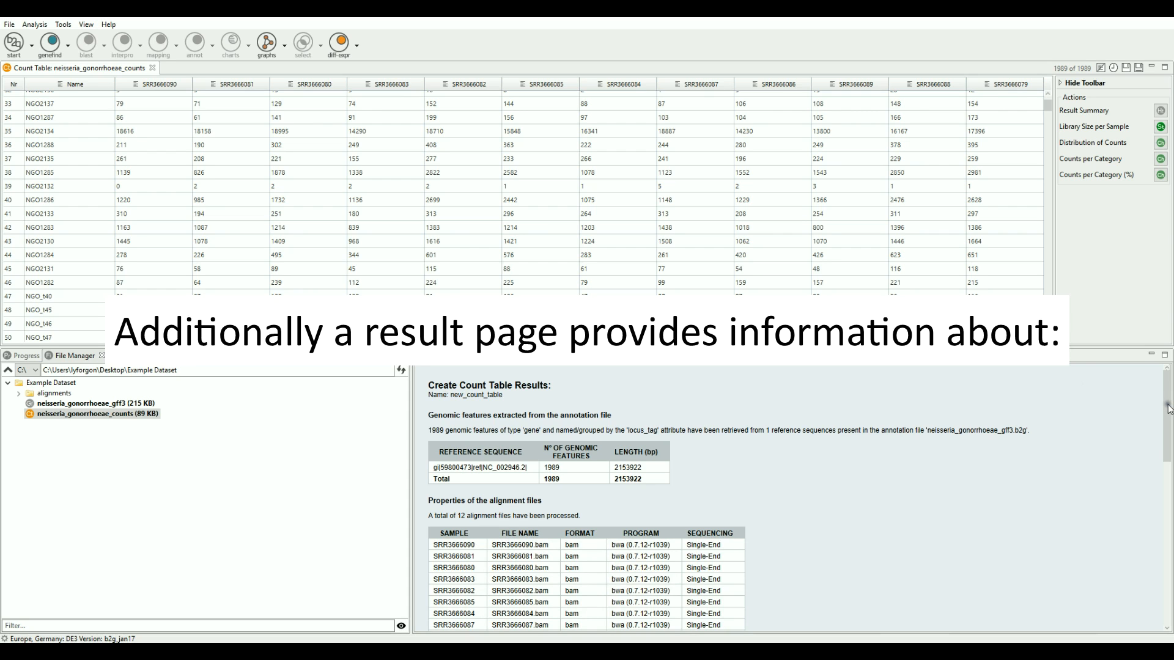
{"action": "scroll", "scroll_direction": "down", "scroll_amount": 3}
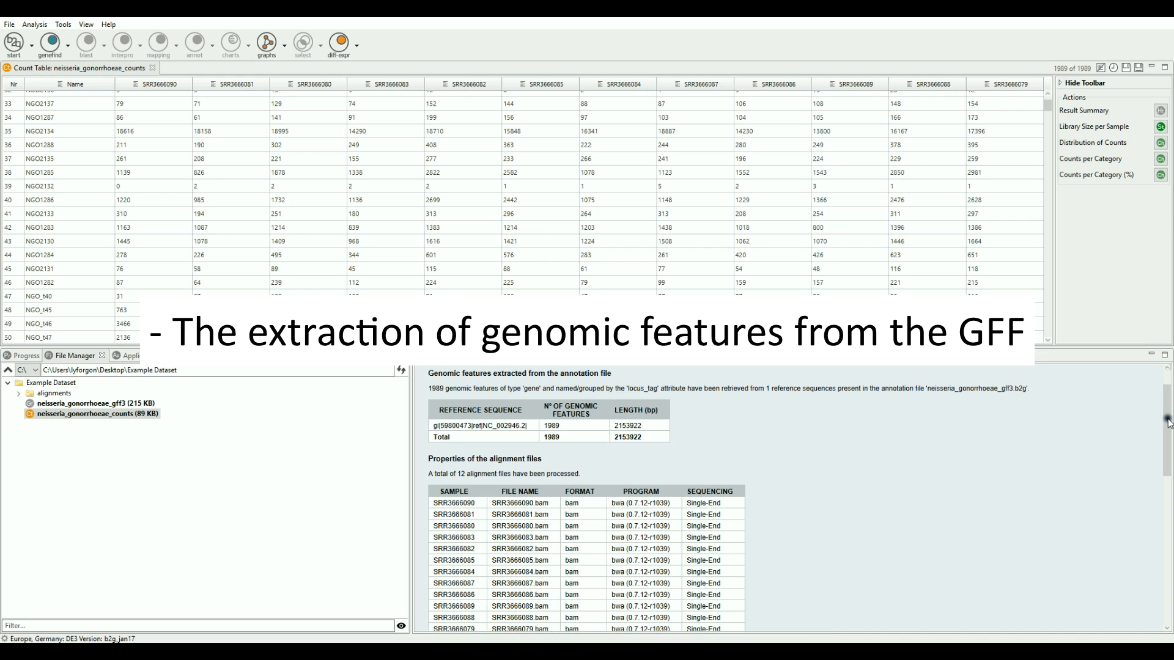
{"action": "scroll", "scroll_direction": "down", "scroll_amount": 3}
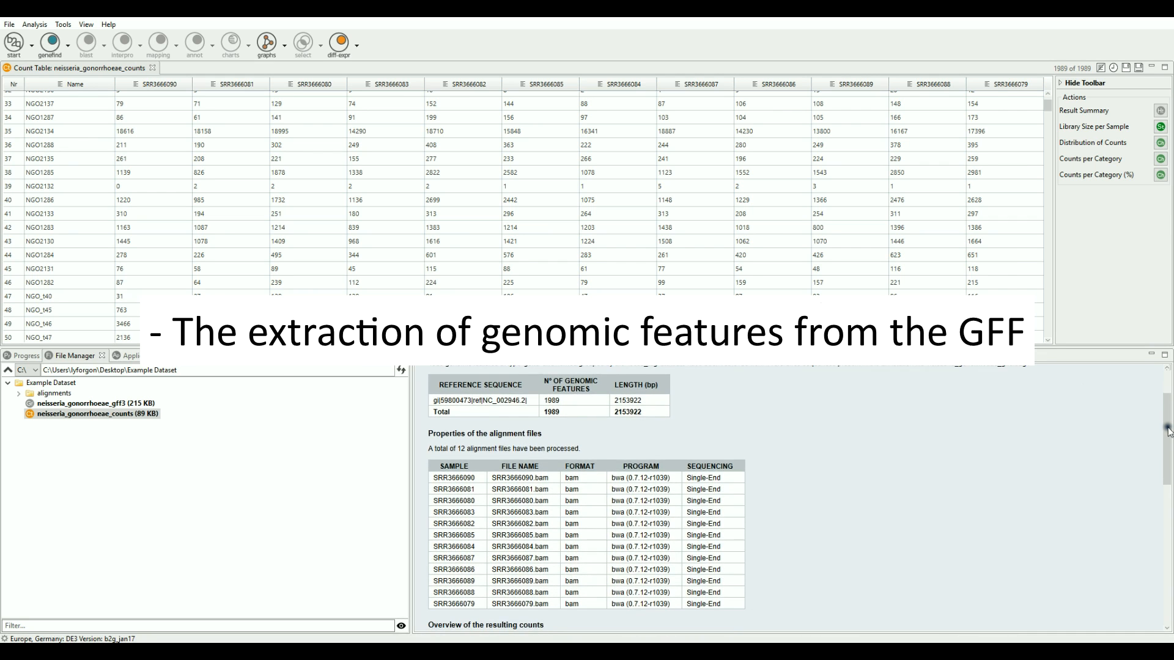
{"action": "scroll", "scroll_direction": "down", "scroll_amount": 3}
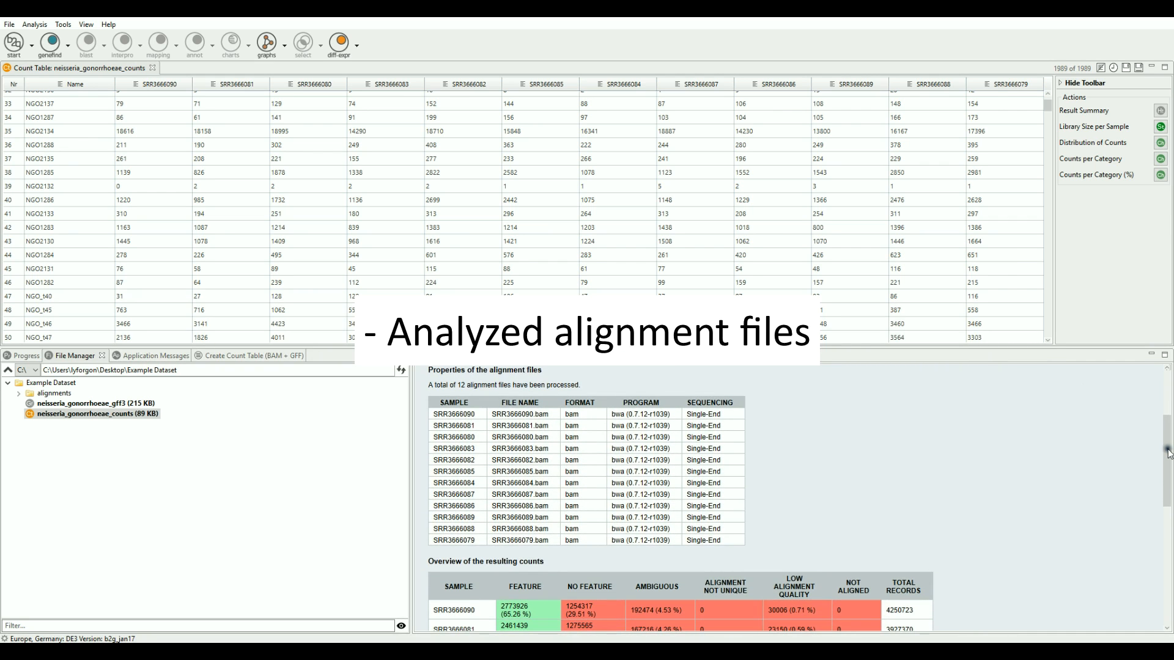
{"action": "scroll", "scroll_direction": "down", "scroll_amount": 3}
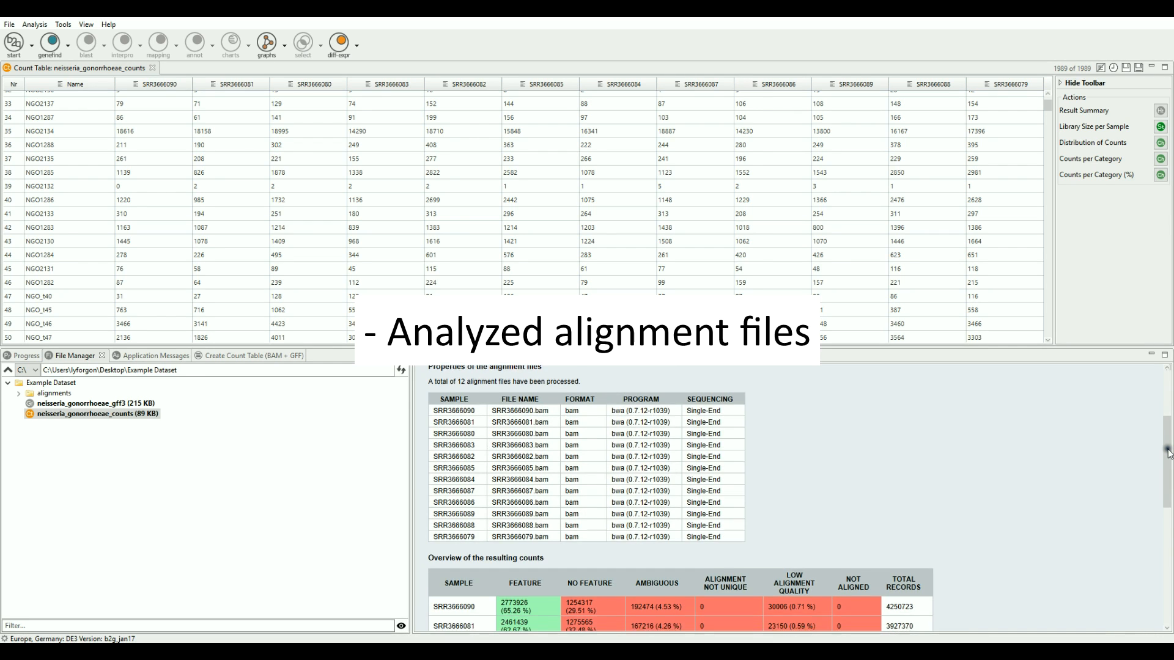
{"action": "scroll", "scroll_direction": "down", "scroll_amount": 3}
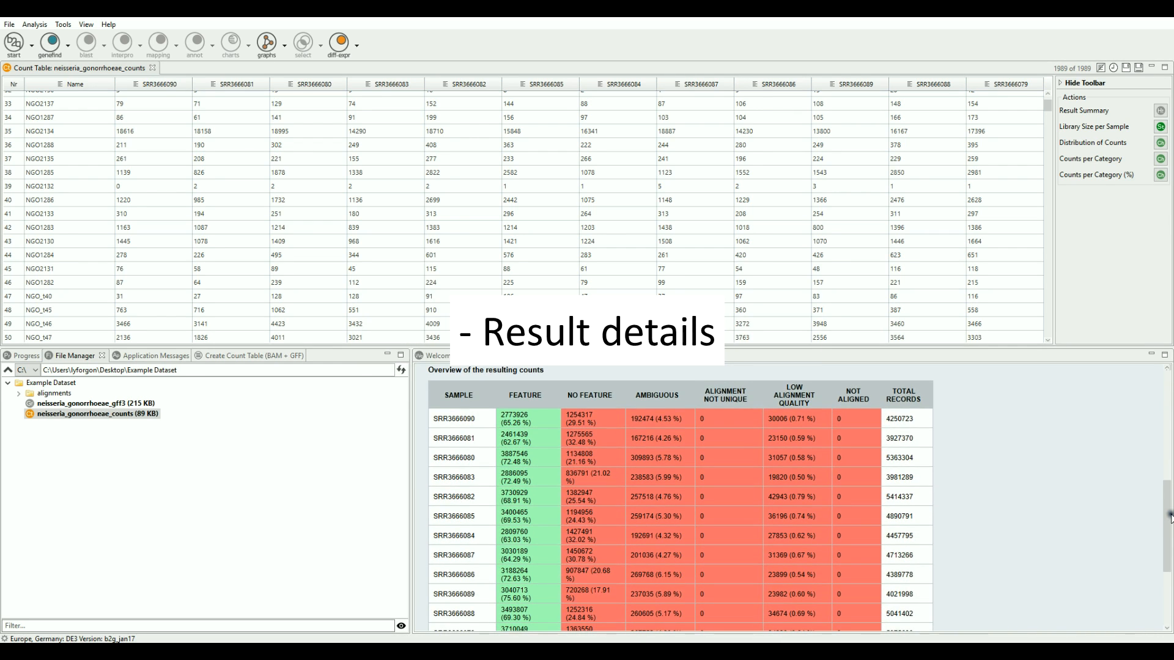
{"action": "scroll", "scroll_direction": "down", "scroll_amount": 3}
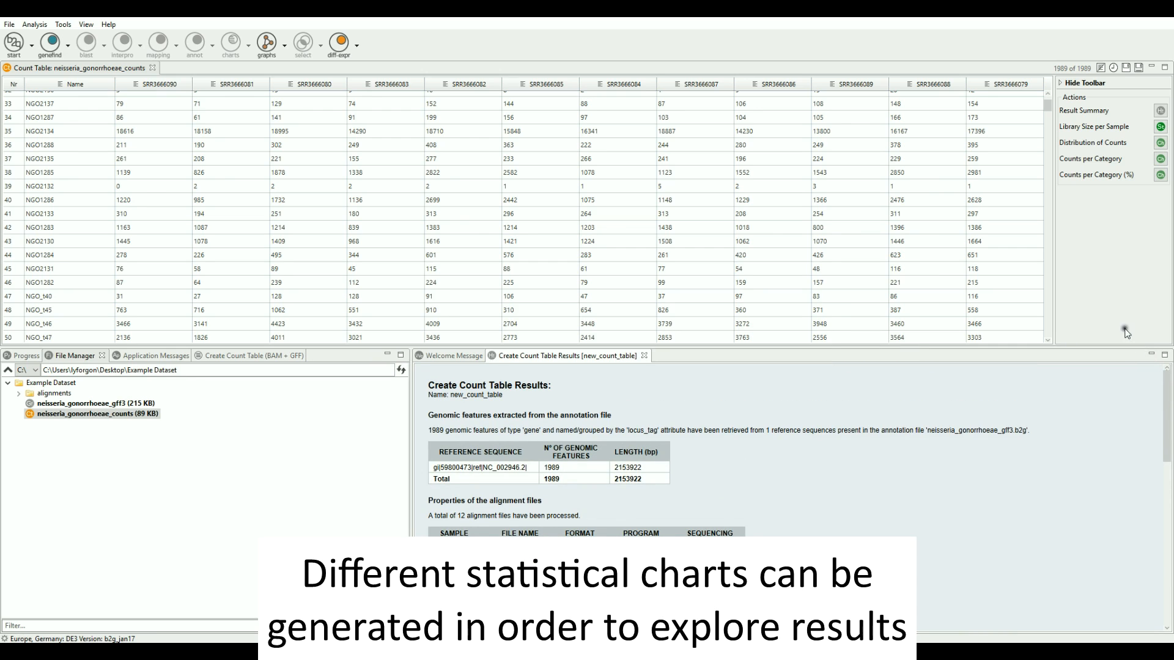
{"action": "mouse_move", "coordinate": [1066, 136]}
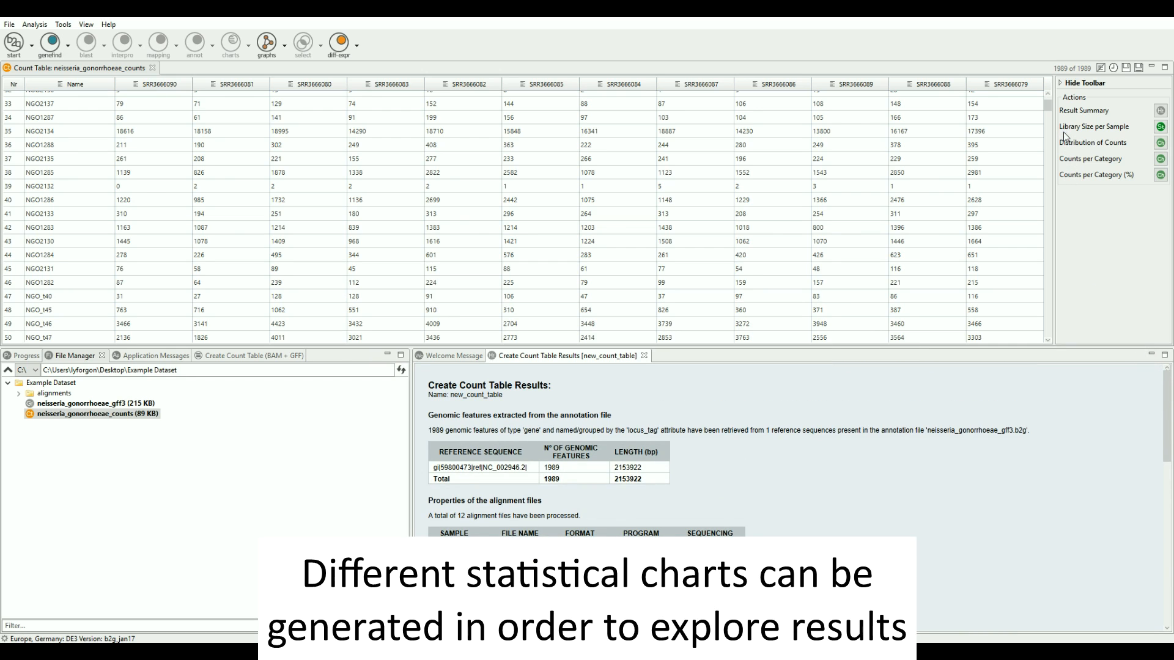
{"action": "mouse_move", "coordinate": [1126, 136]}
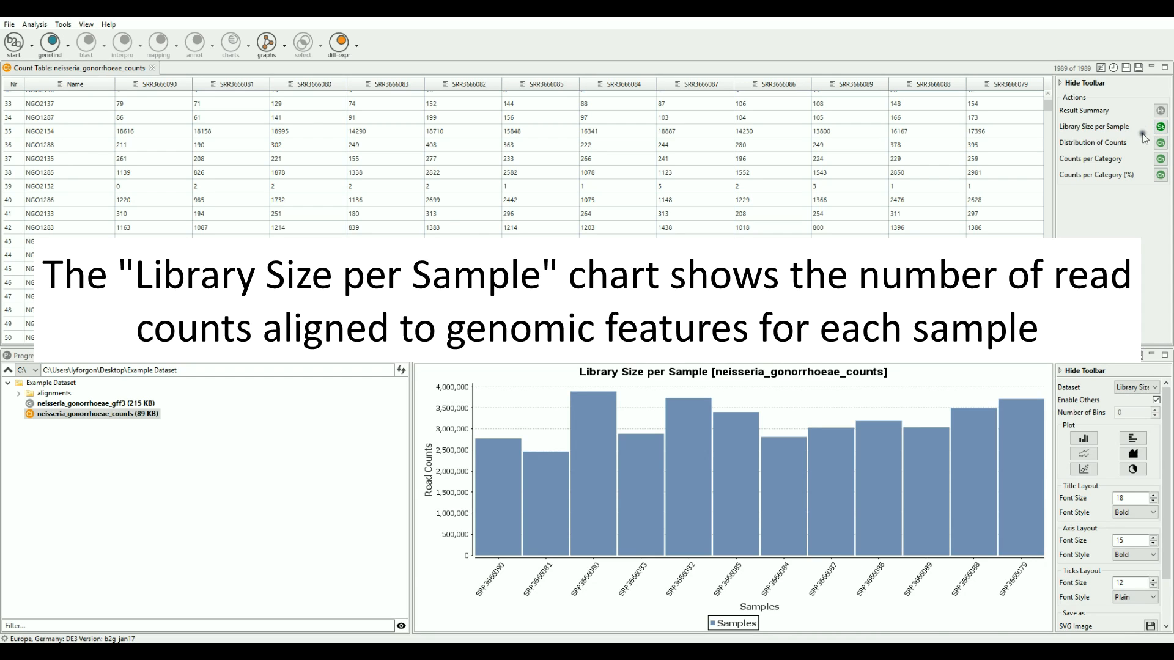
{"action": "mouse_move", "coordinate": [1145, 147]}
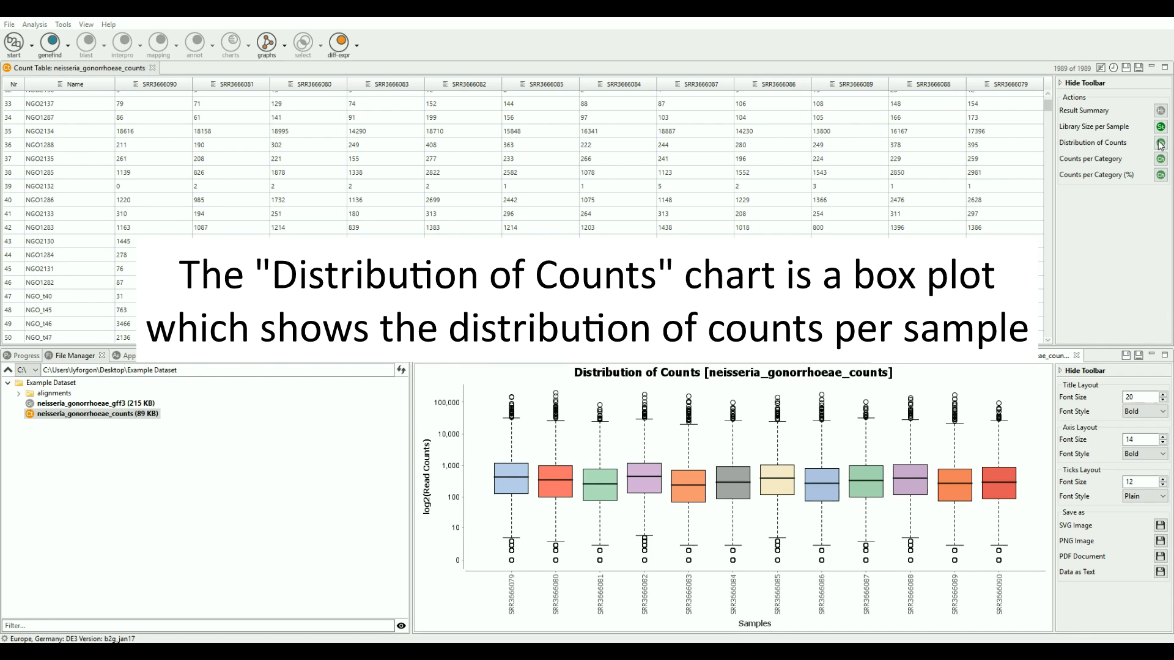
{"action": "mouse_move", "coordinate": [653, 235]}
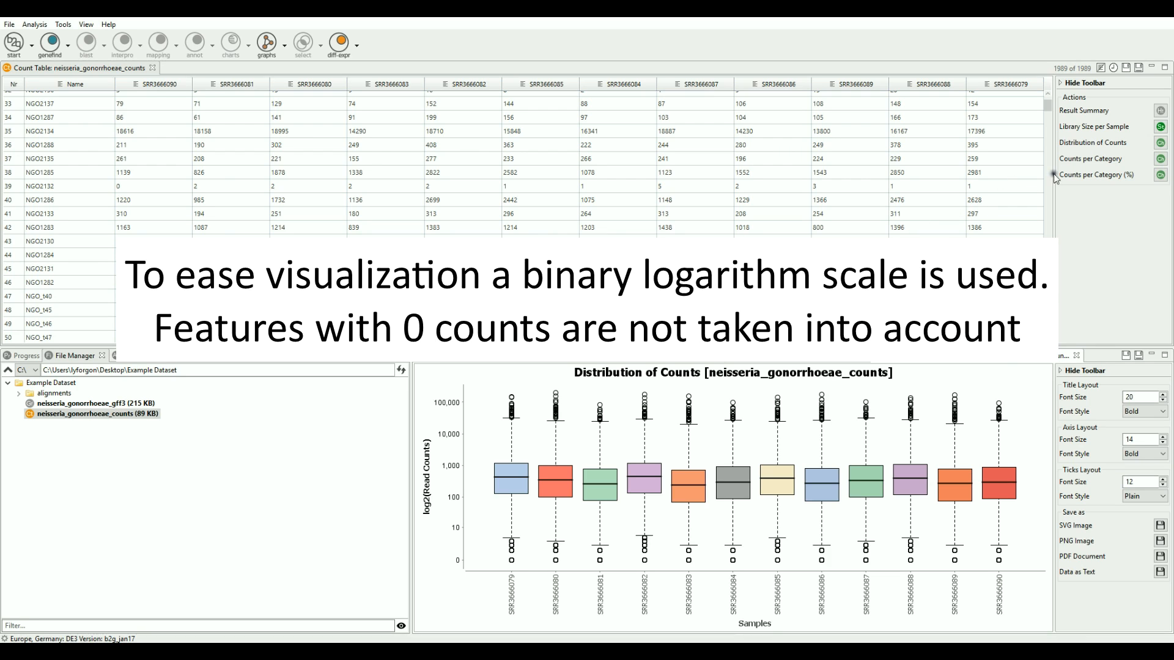
{"action": "mouse_move", "coordinate": [1160, 159]}
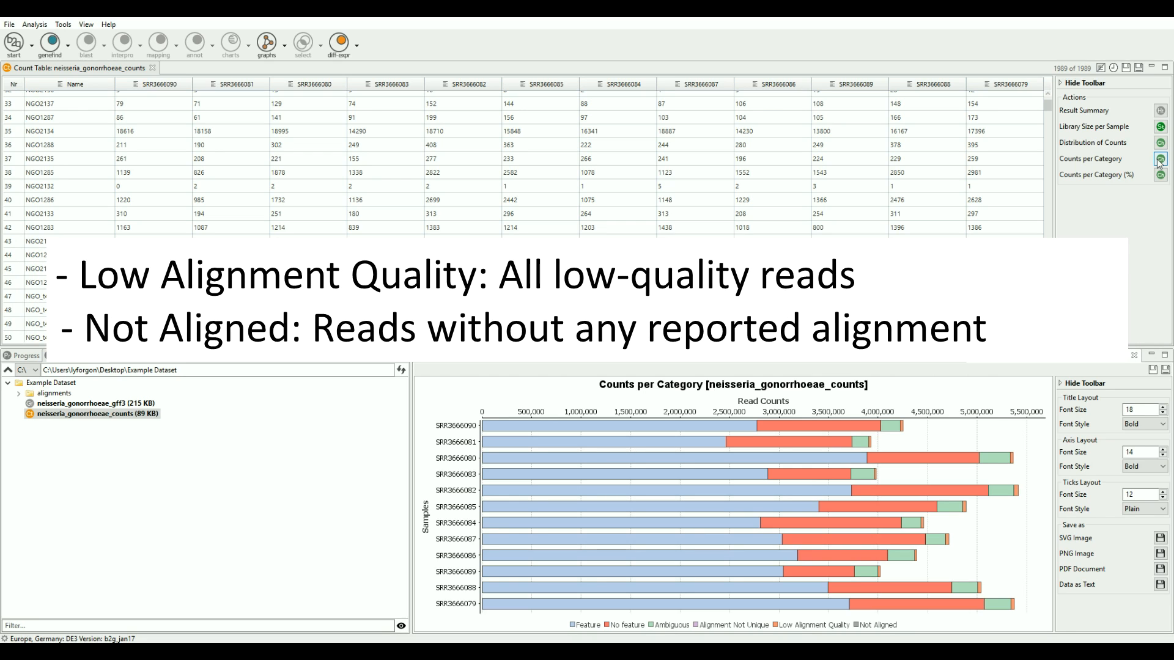
{"action": "mouse_move", "coordinate": [1159, 174]}
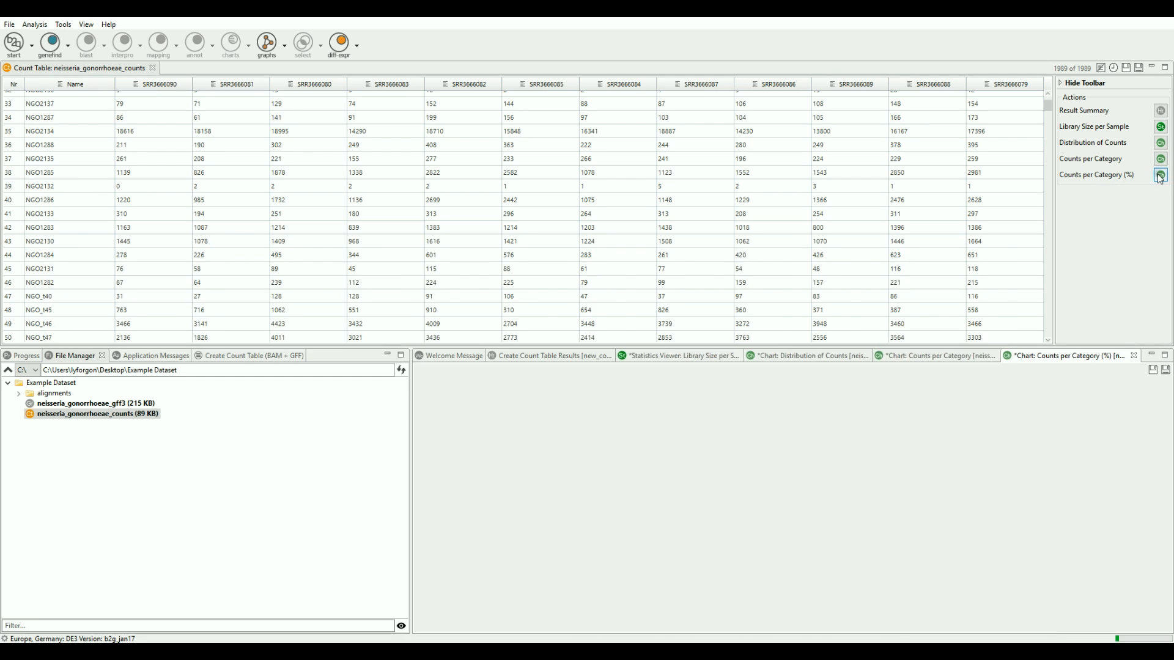
Step: Generate the Counts per Category (%) stacked bar chart for all twelve samples
{"action": "left_click", "coordinate": [1159, 174]}
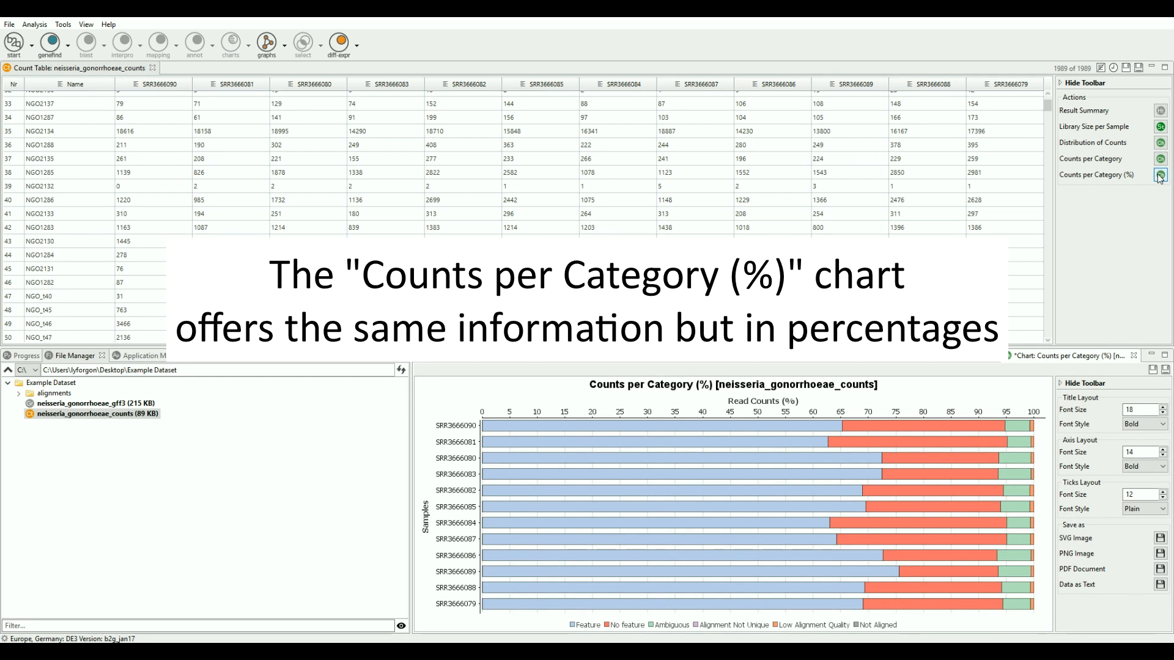